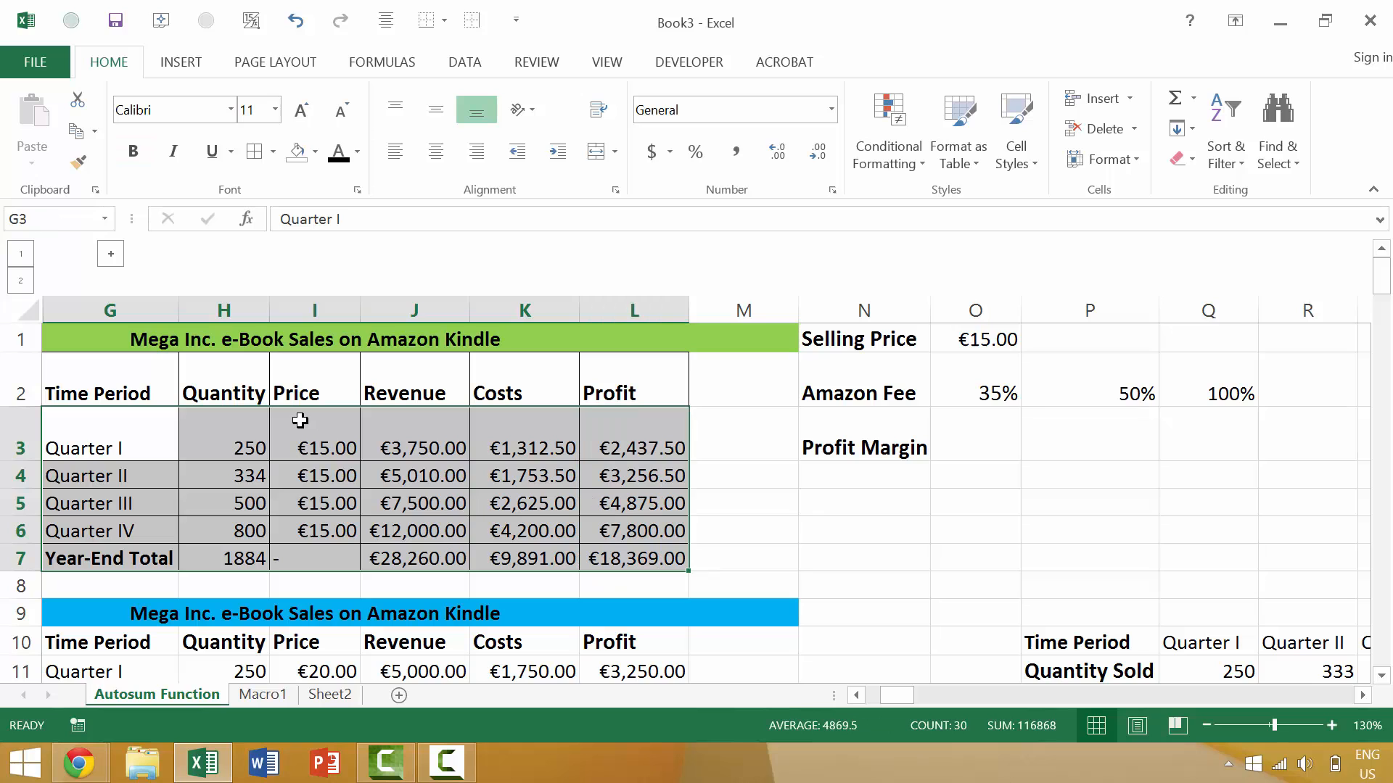
# Collapse the G3:L7 selection down to the Quarter I cell G3.
pyautogui.press('Enter')
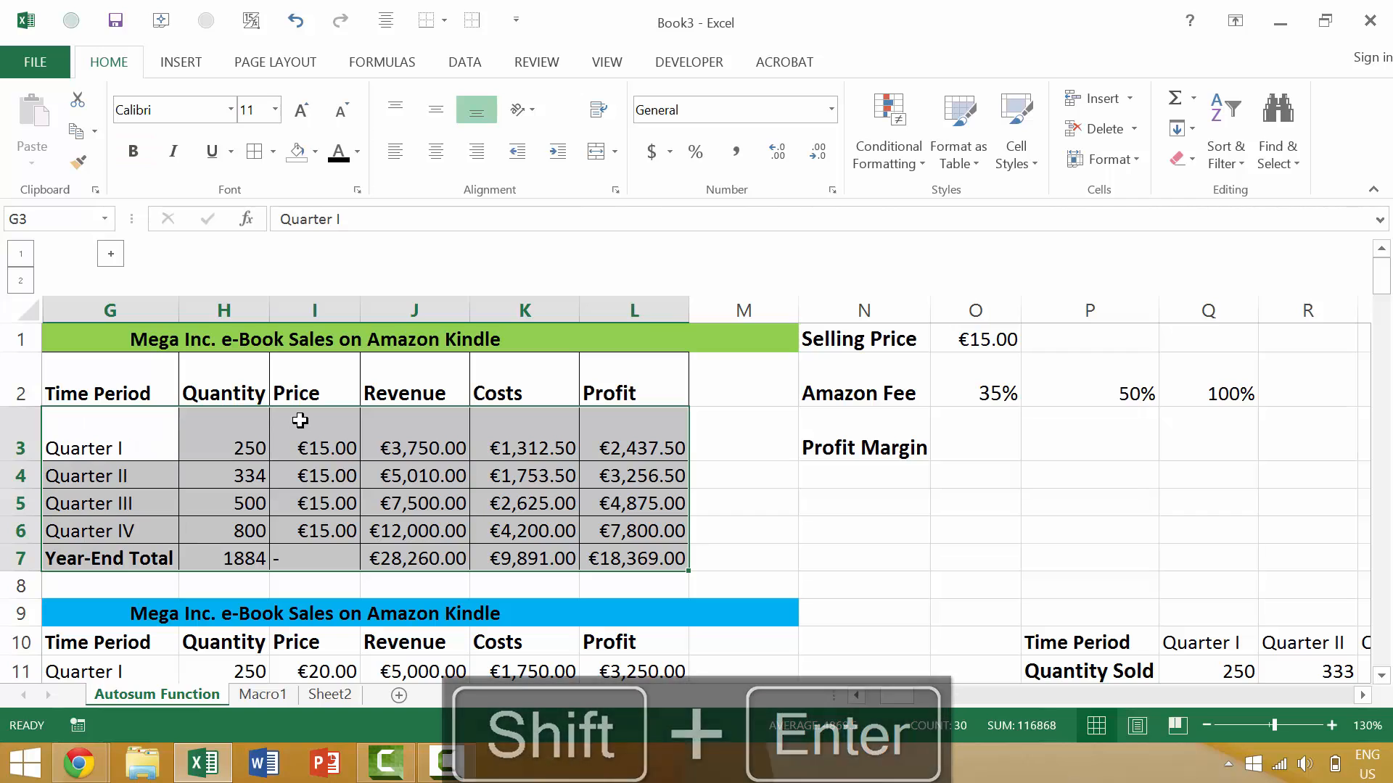
pyautogui.press('Tab')
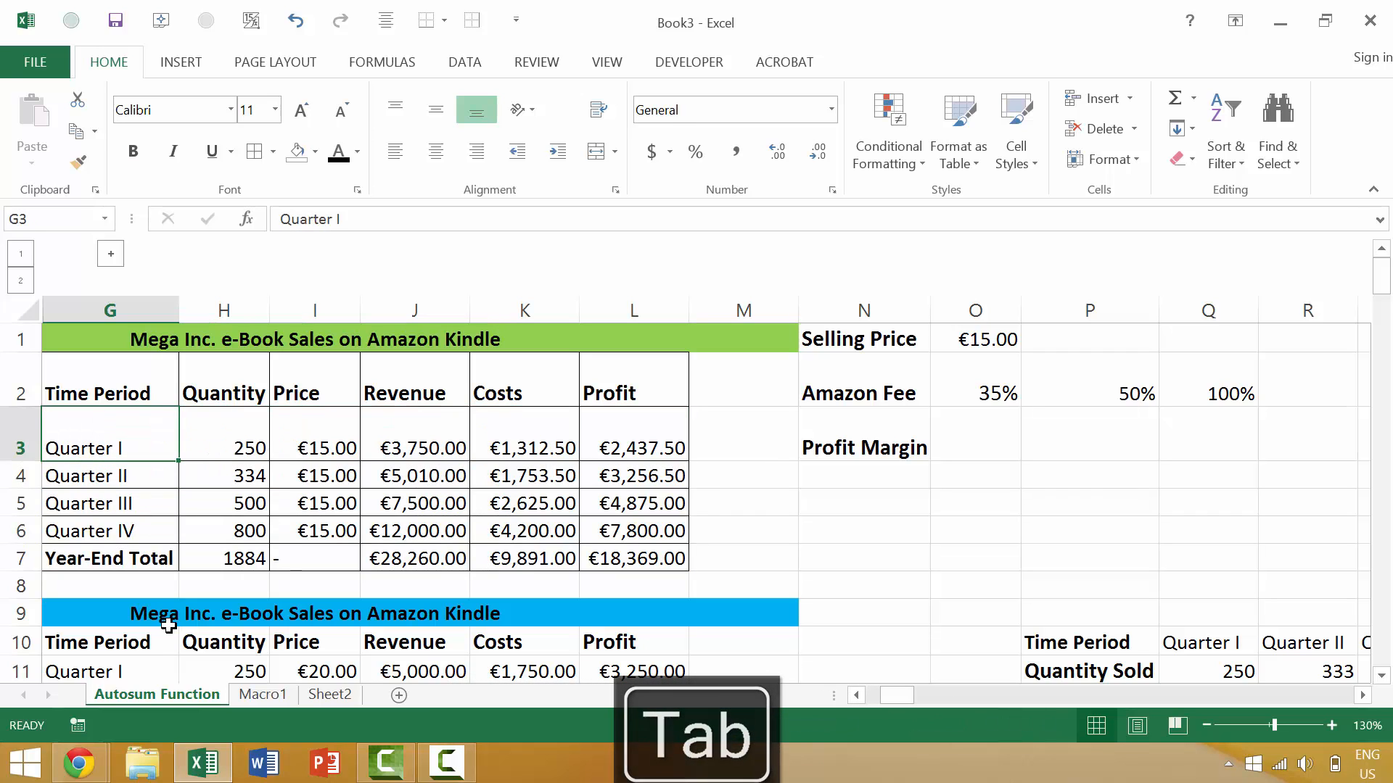
# Step the active cell right along the Quarter I row.
pyautogui.press('Tab')
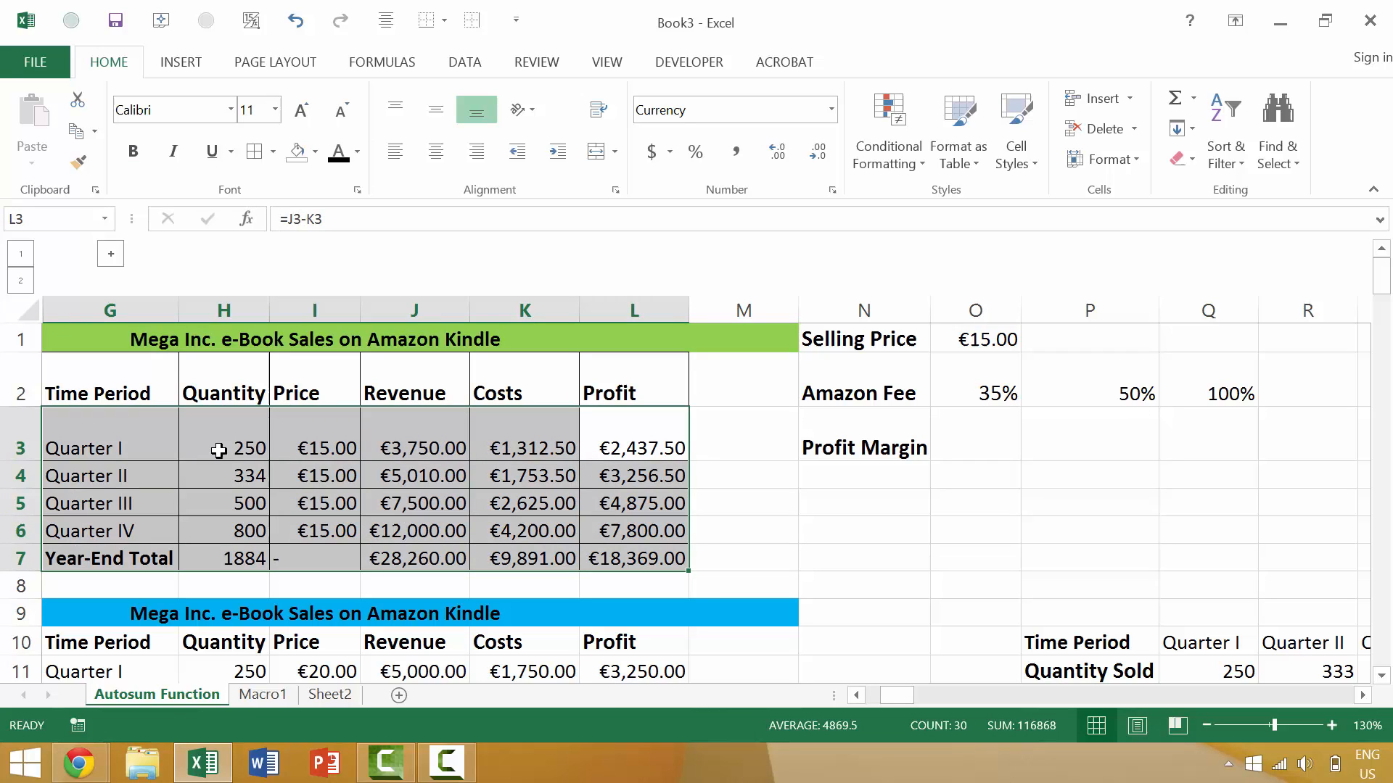
pyautogui.press('Tab')
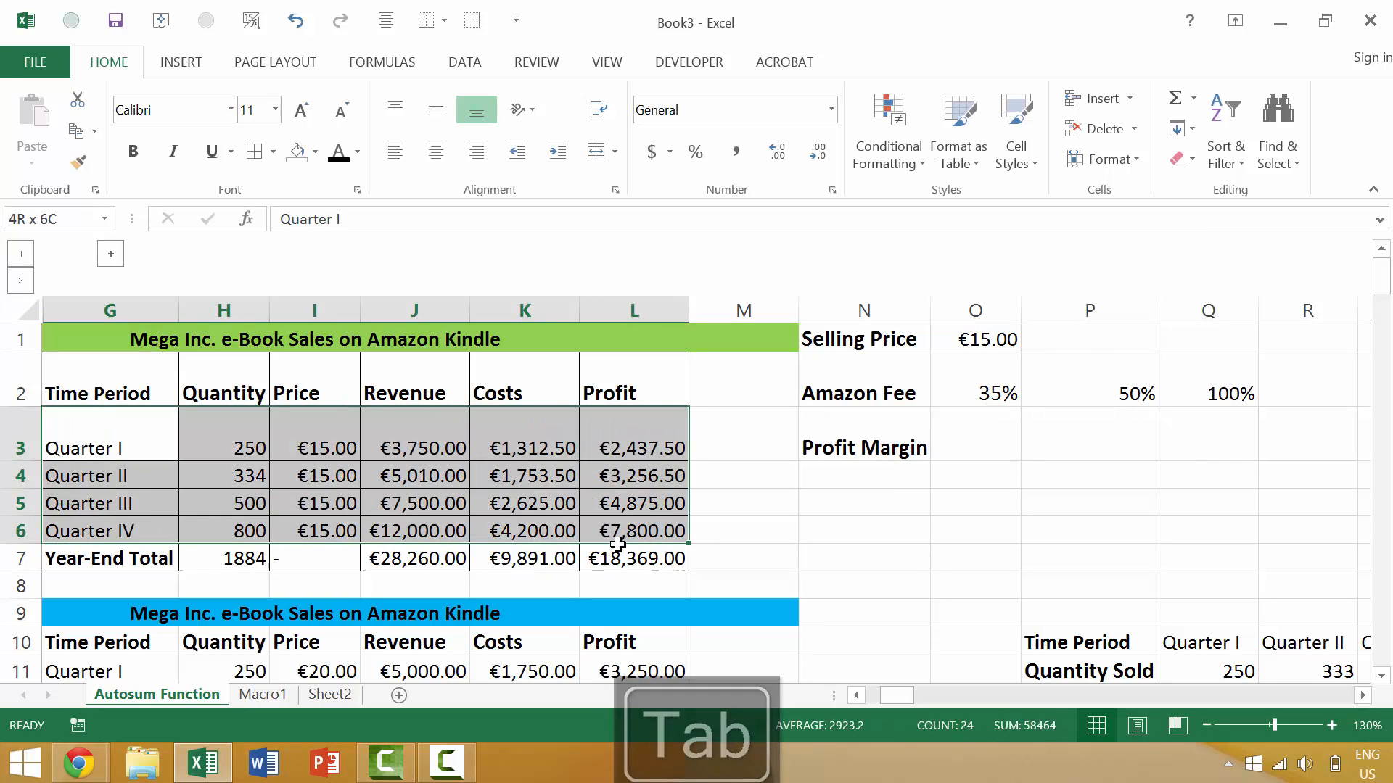
pyautogui.press('Tab')
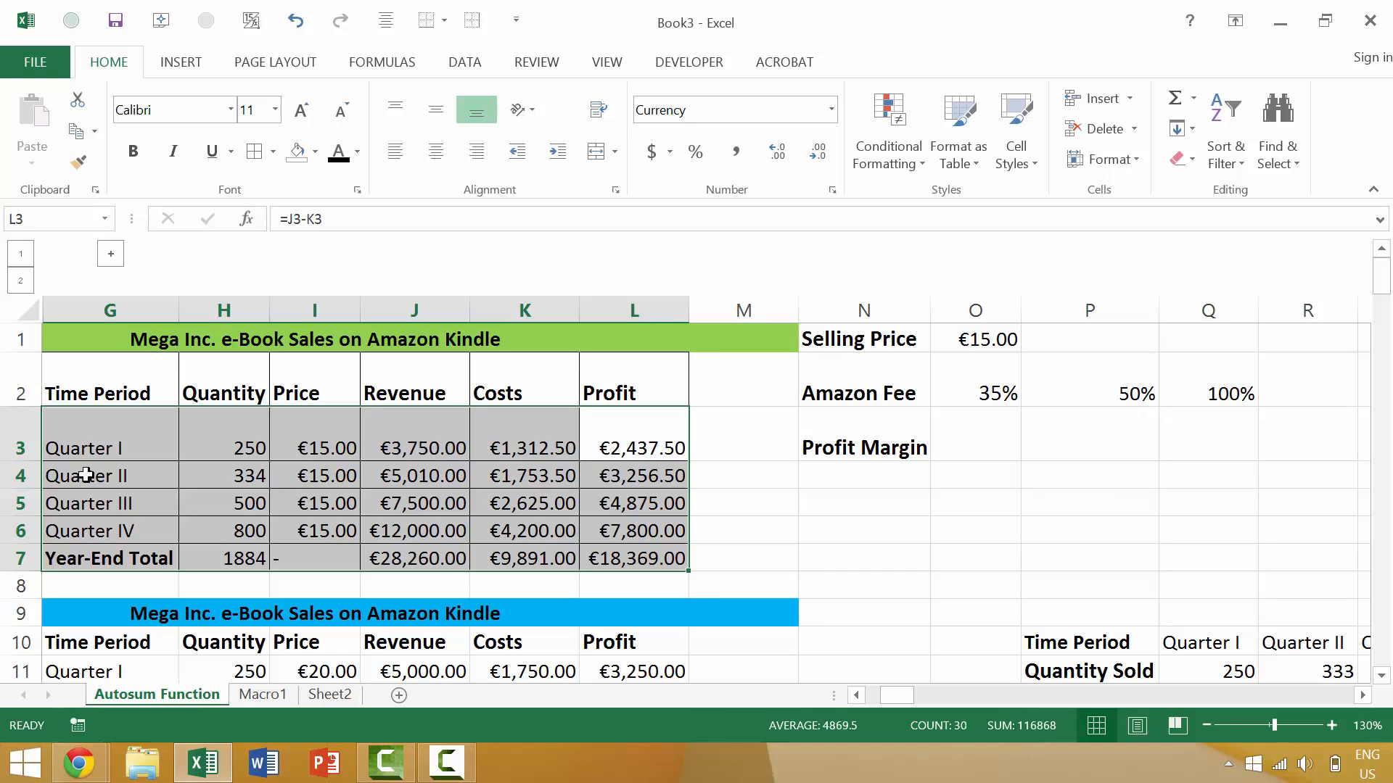
pyautogui.moveTo(1017, 546)
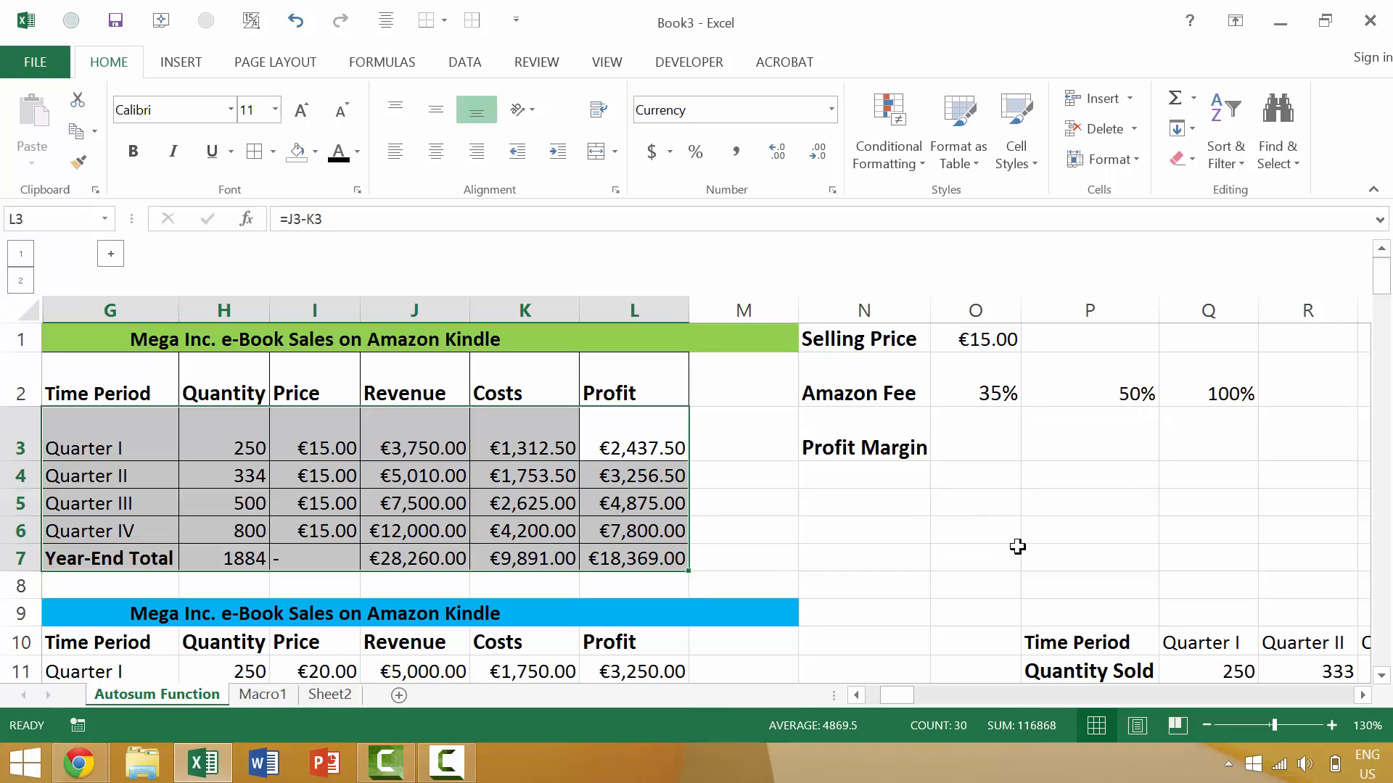
# Tab from L3 to G4, across Quarter II, then wrap to G5.
pyautogui.press('Tab')
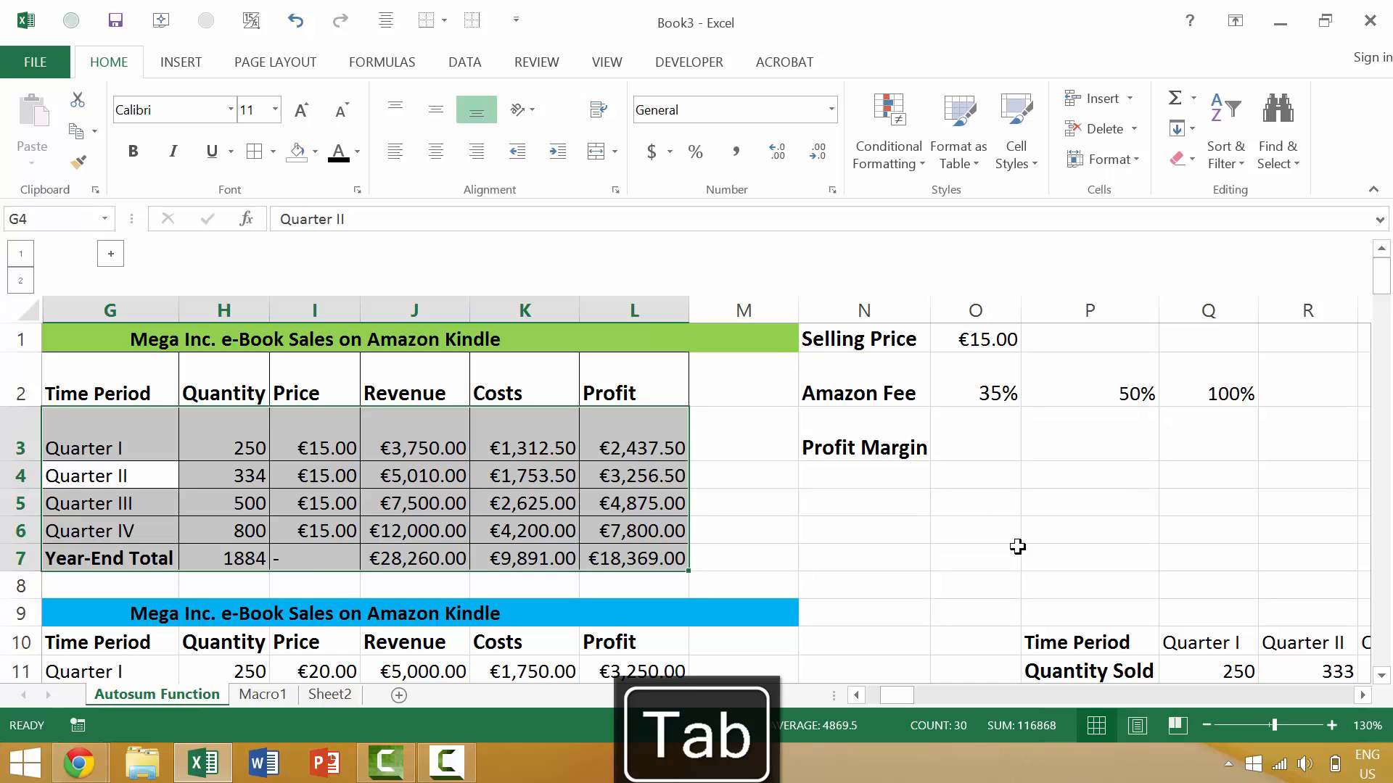
pyautogui.press('Tab')
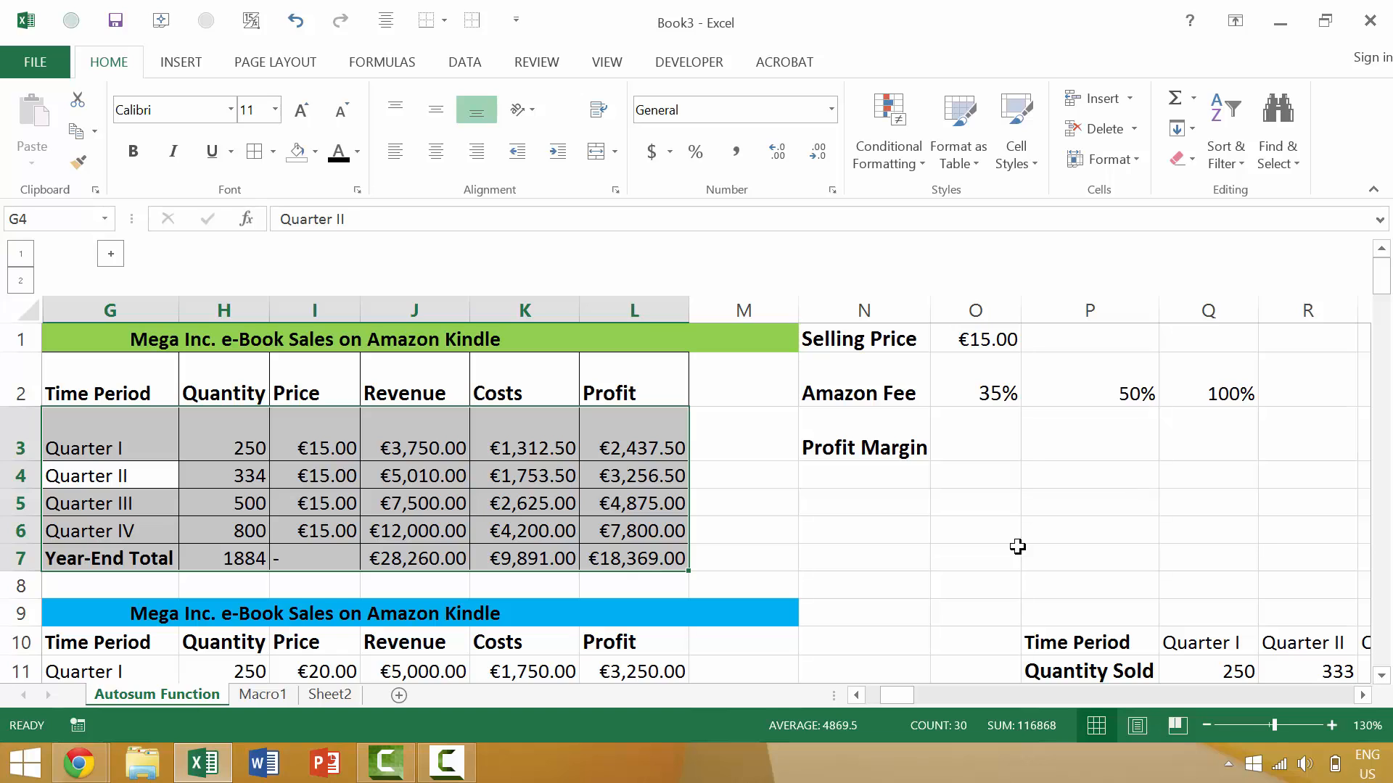
pyautogui.press('Tab')
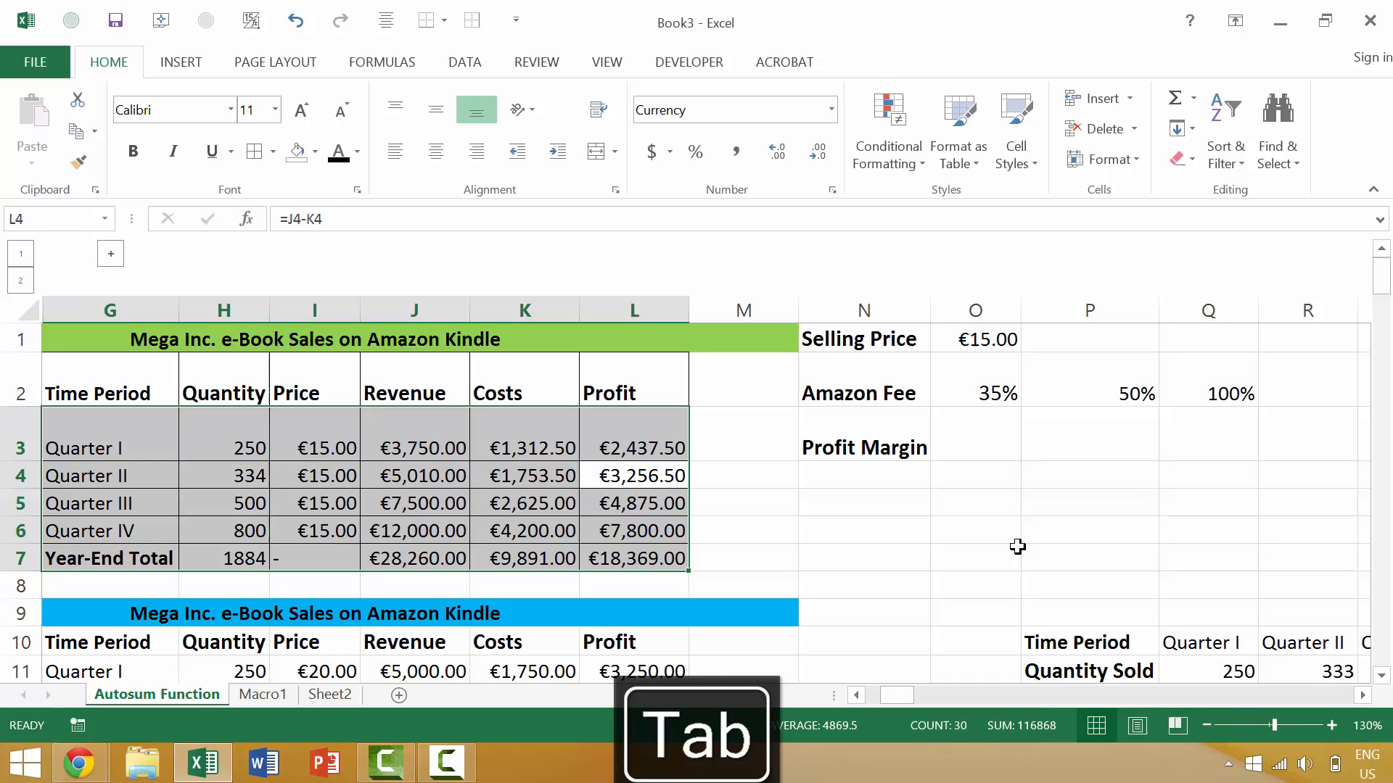
pyautogui.press('Tab')
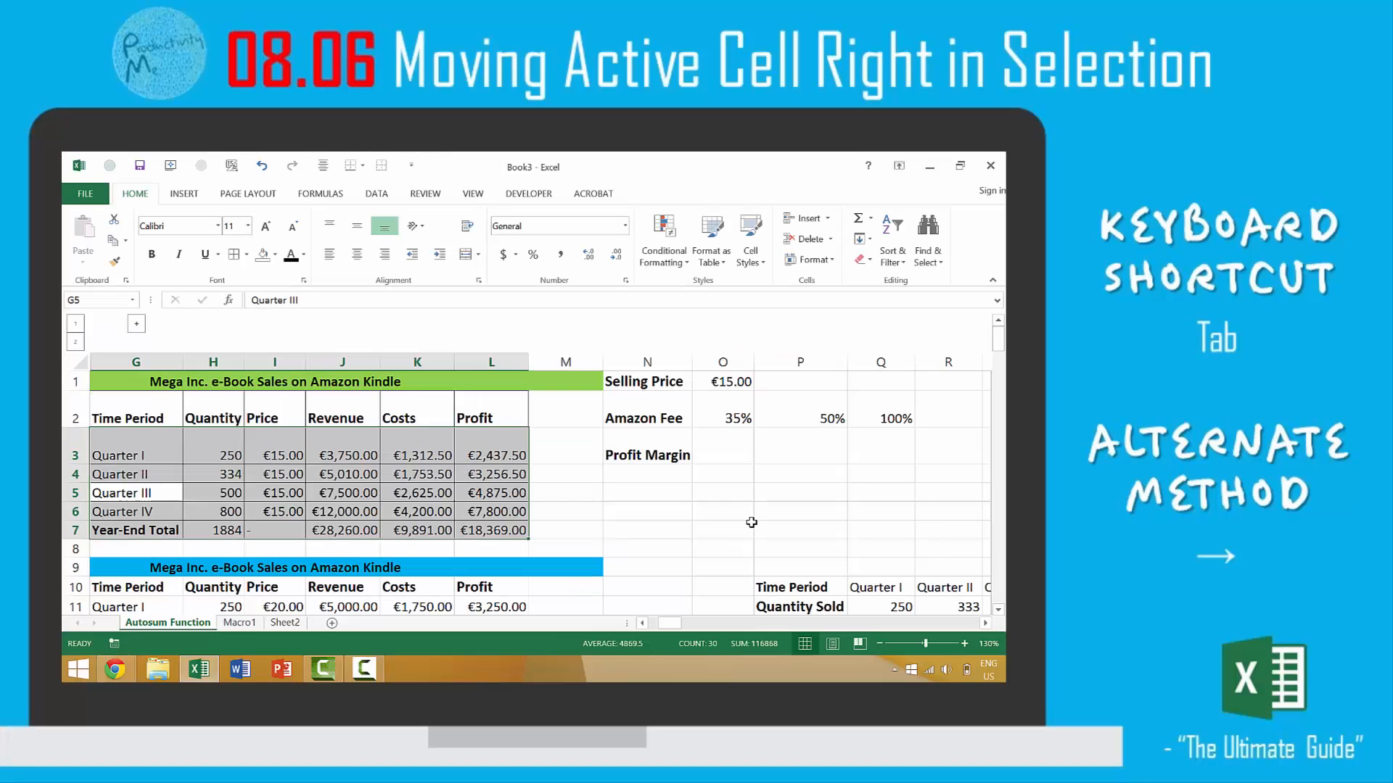
# Tab the active cell across Quarter III from G5 toward Profit in L5.
pyautogui.press('Tab')
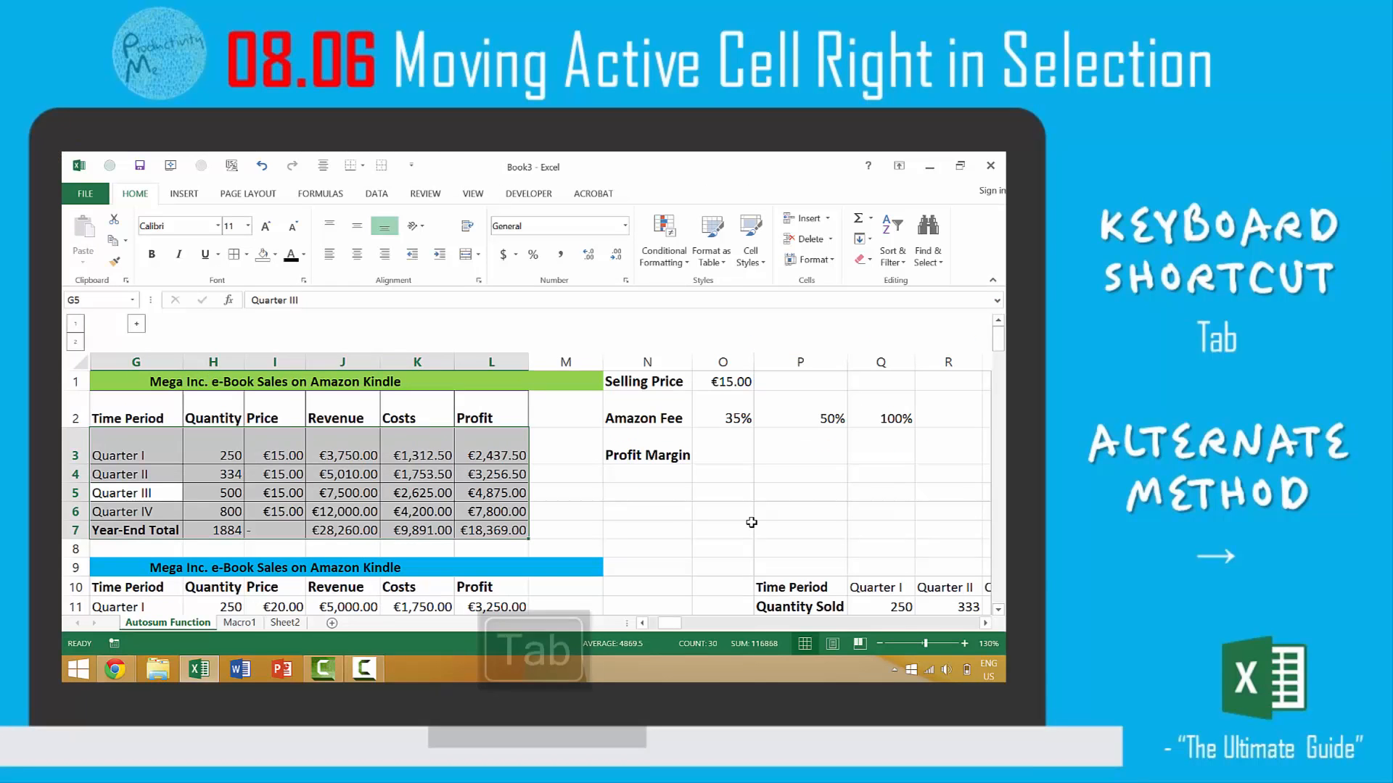
pyautogui.press('Tab')
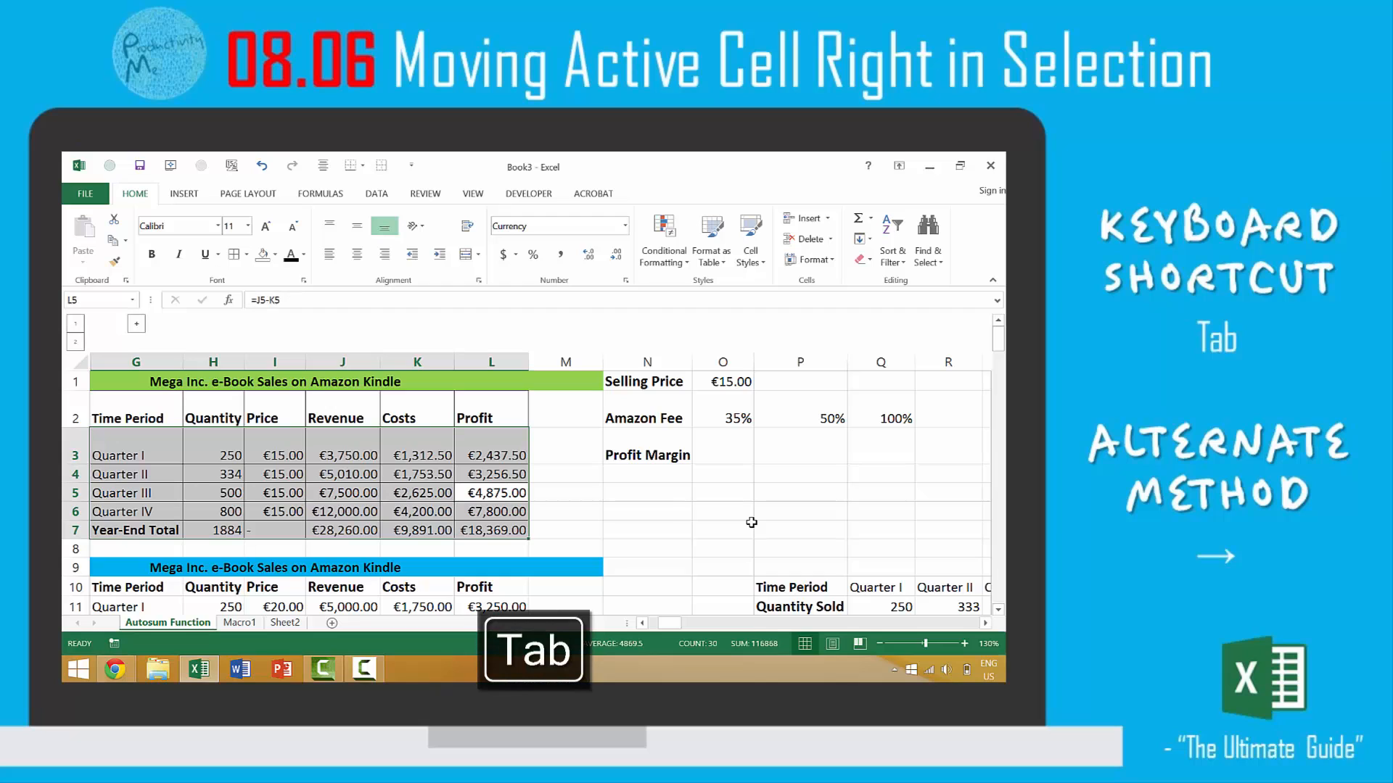